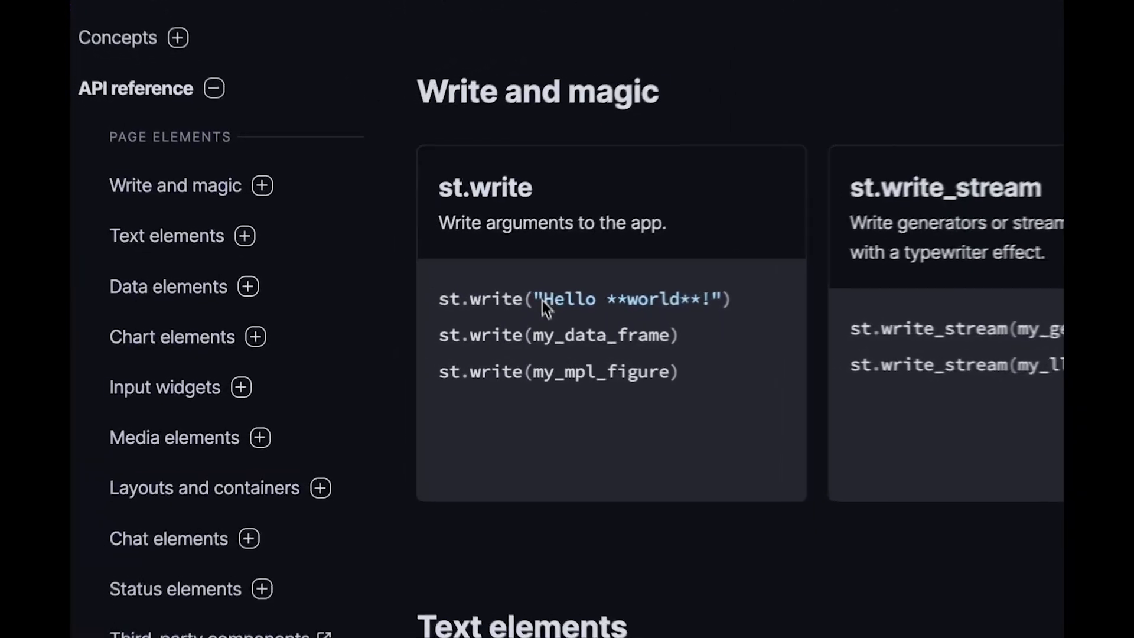
Add st.write("Hello world! 👋") and st.divider() below the header in streamlit_app.py.
scroll("down", 3)
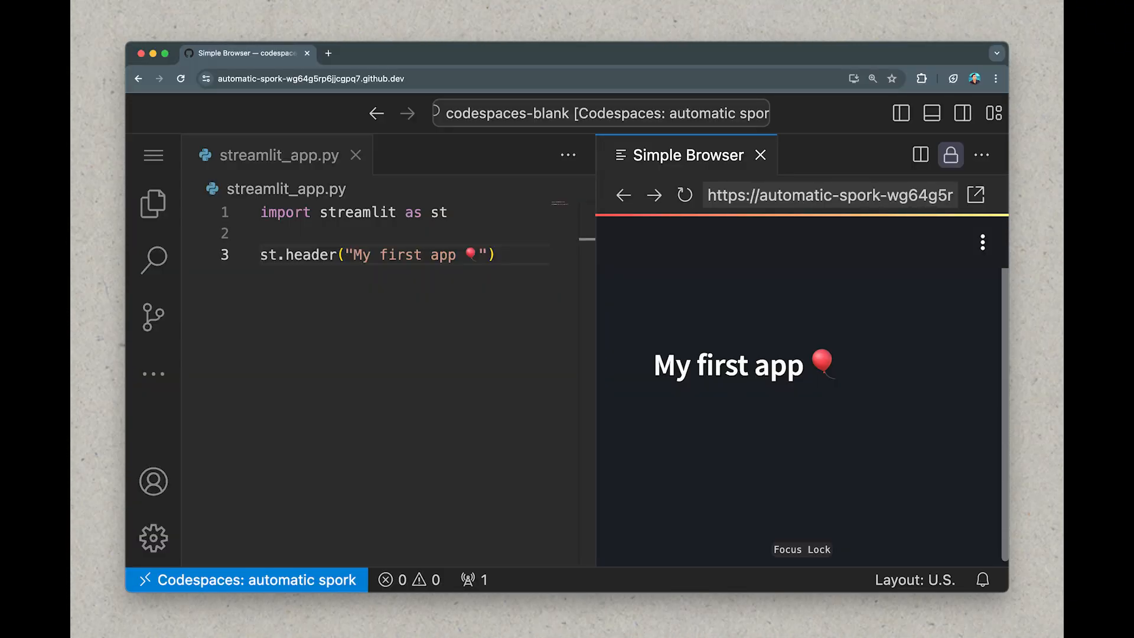
type("st.write(\"Hello world! 👋\")")
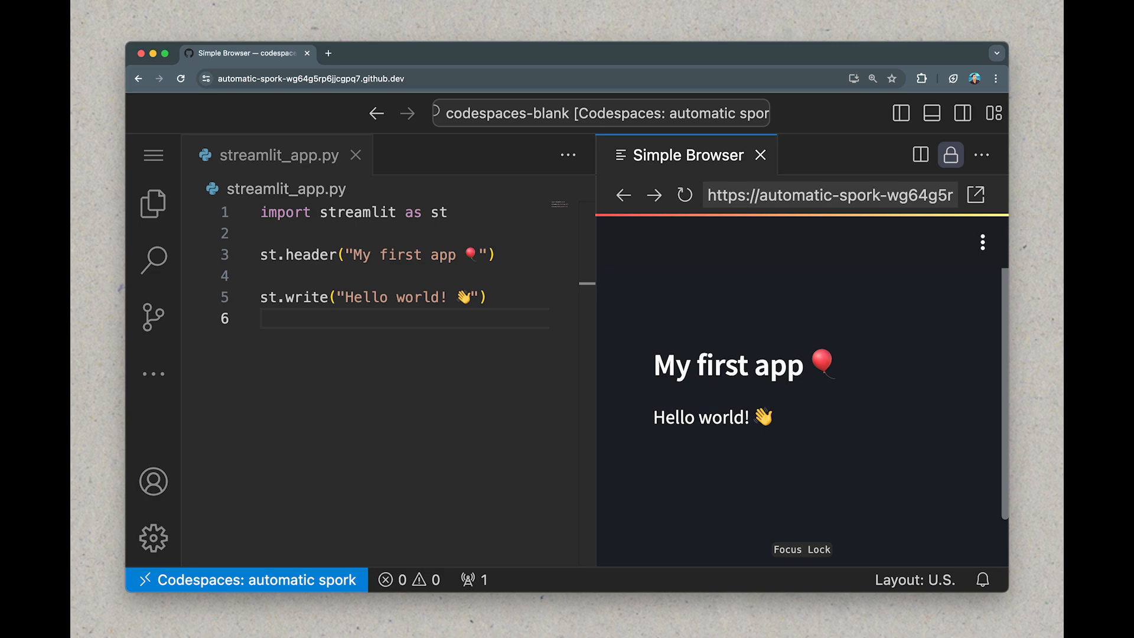
type("st.divider()")
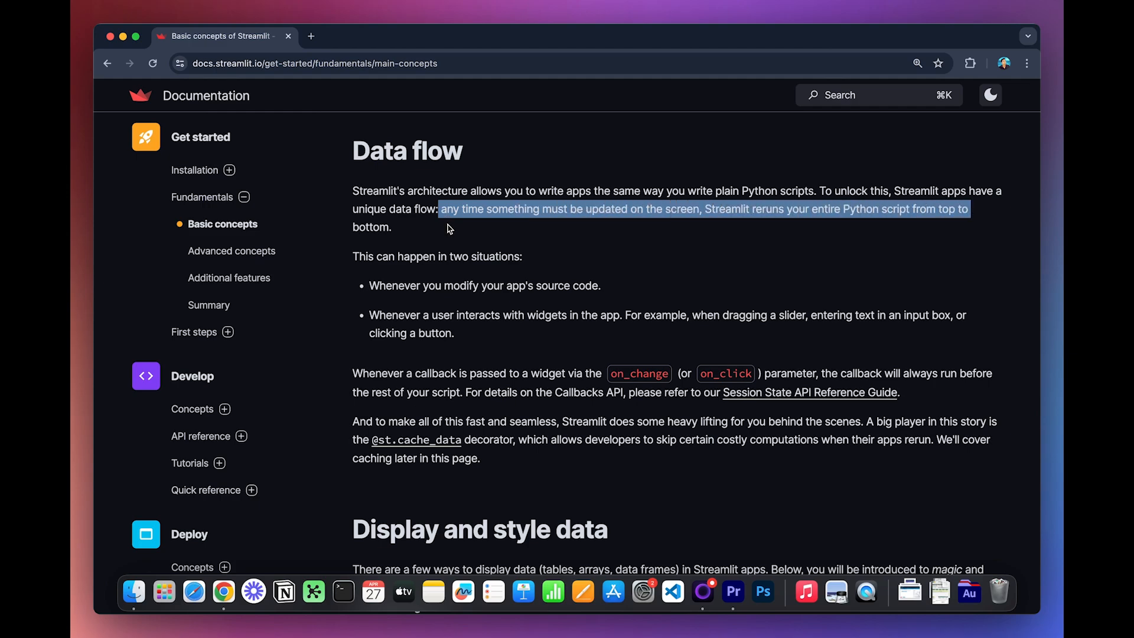
Browse the Caching, Forms and Session State concept pages in the Streamlit docs.
left_click(416, 439)
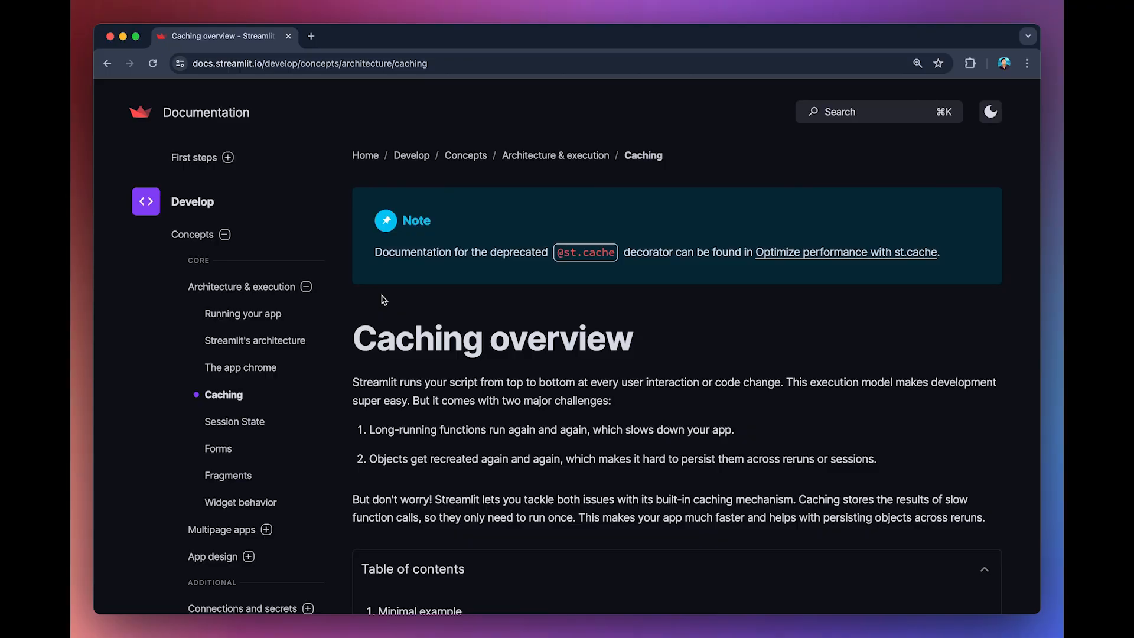
left_click(218, 448)
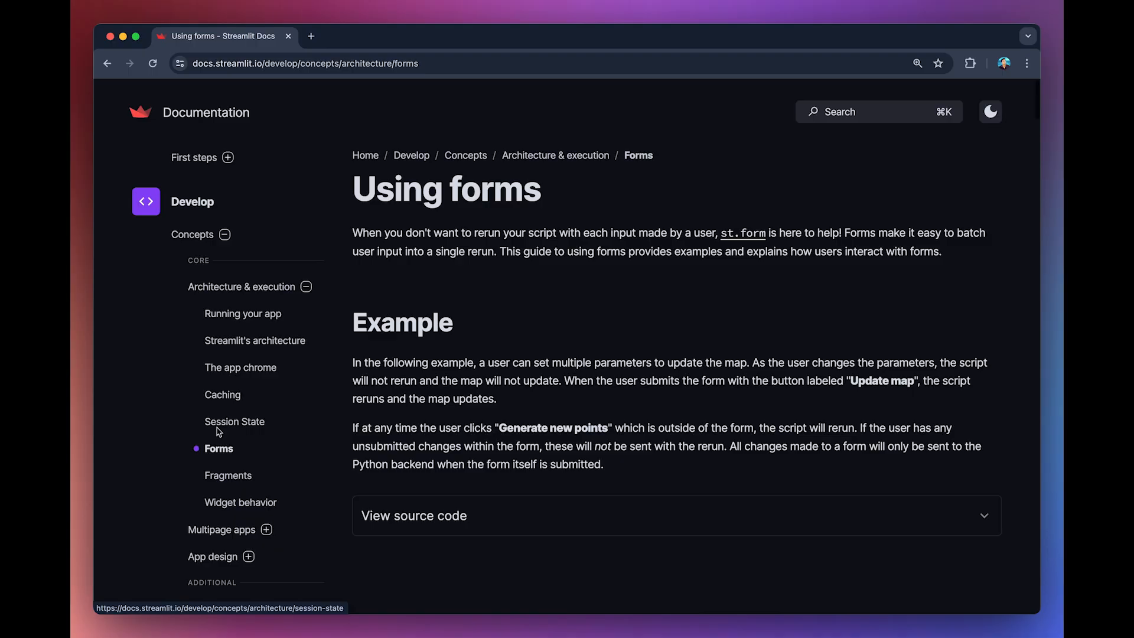
left_click(228, 475)
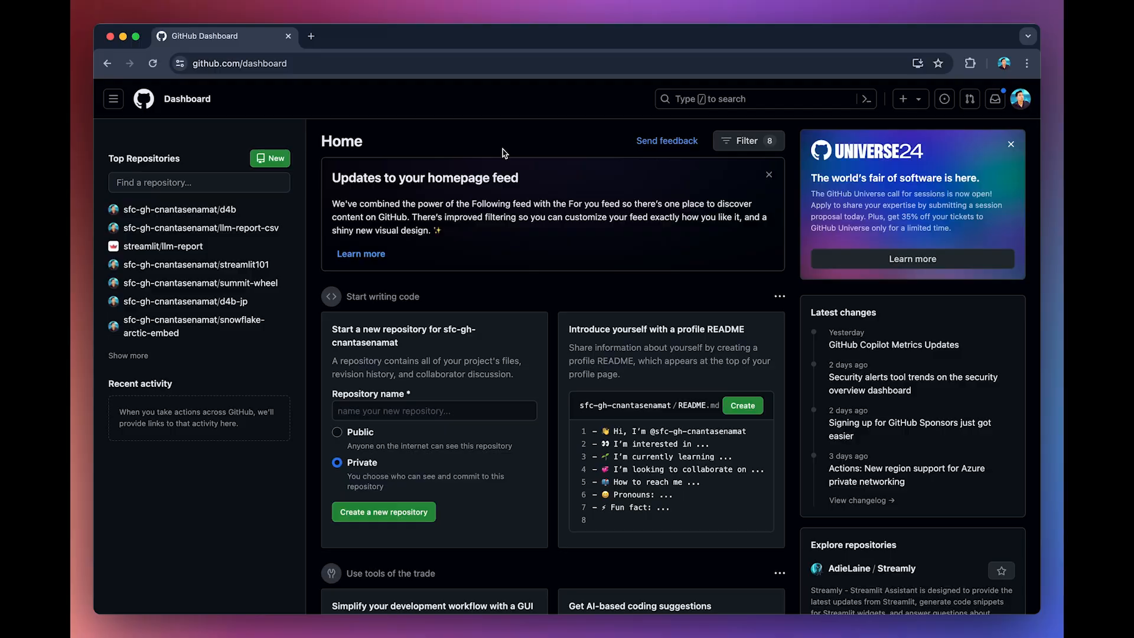
Go to GitHub Codespaces and start a codespace from the Blank template.
left_click(113, 99)
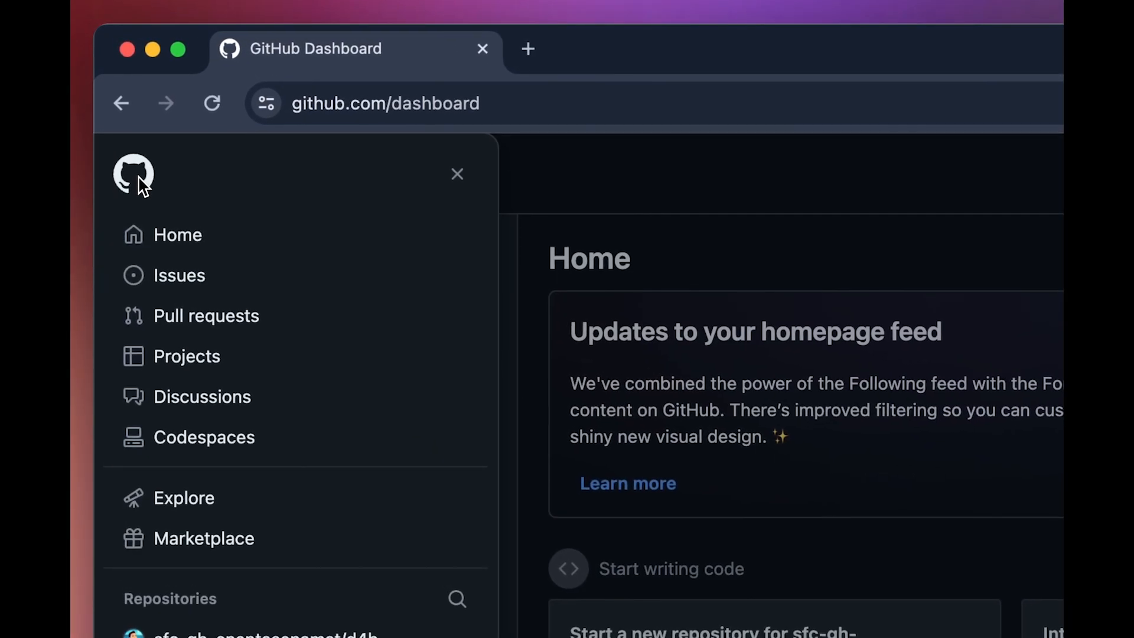
left_click(205, 437)
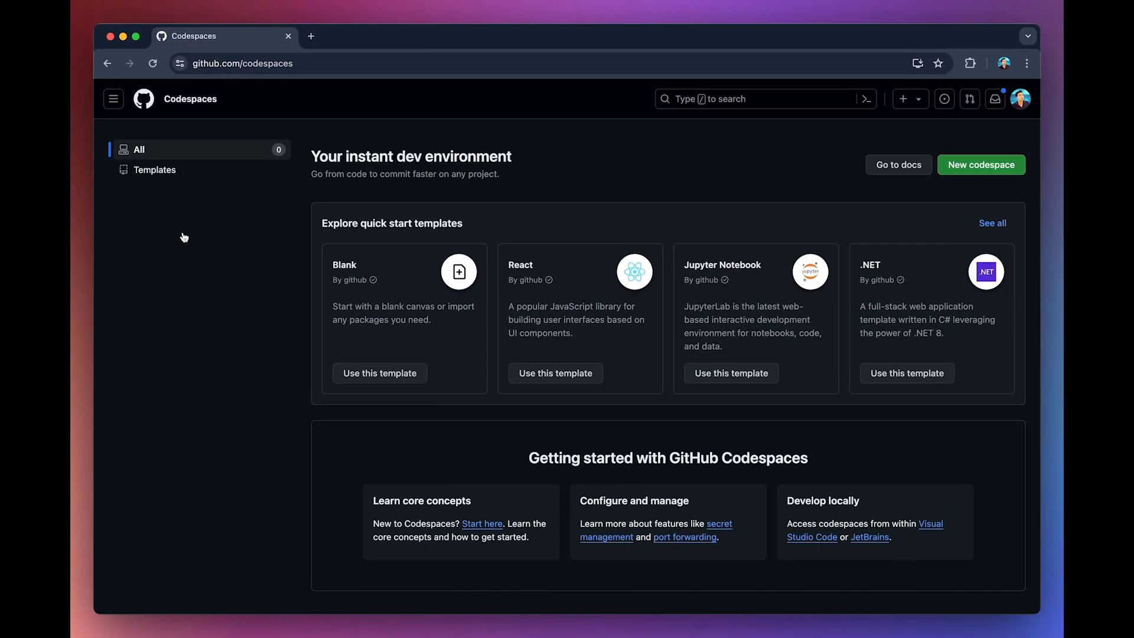
left_click(380, 373)
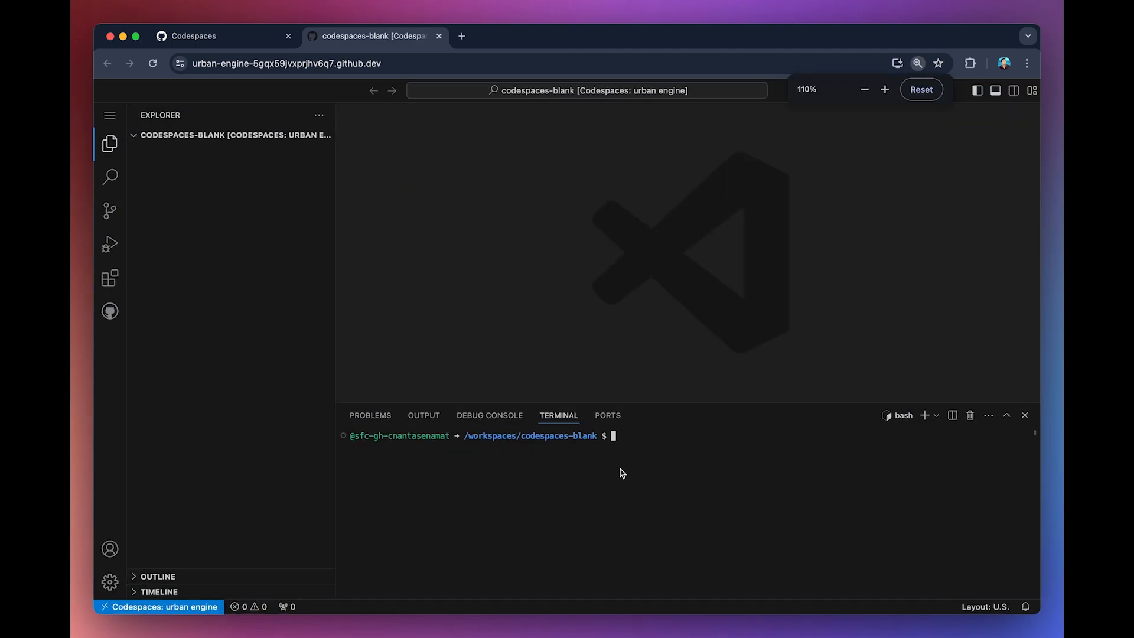
Install Streamlit with pip and launch streamlit_app.py titled 'My first Streamlit app 🎈'.
type("pip install streamlit")
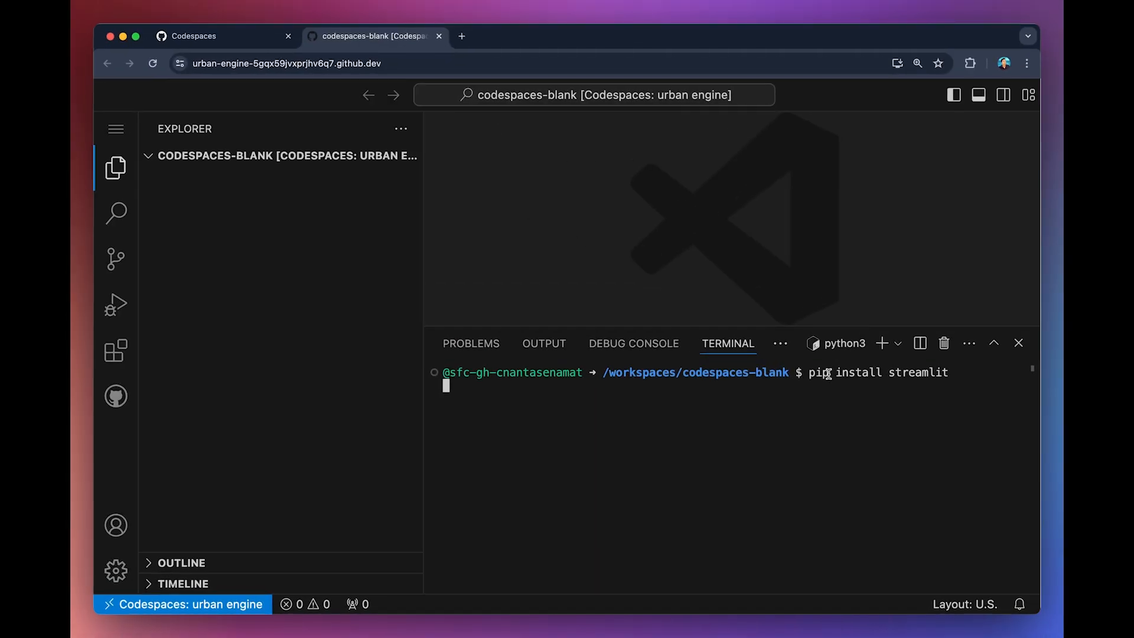
key("Return")
type("streamlit run streamlit_app.py")
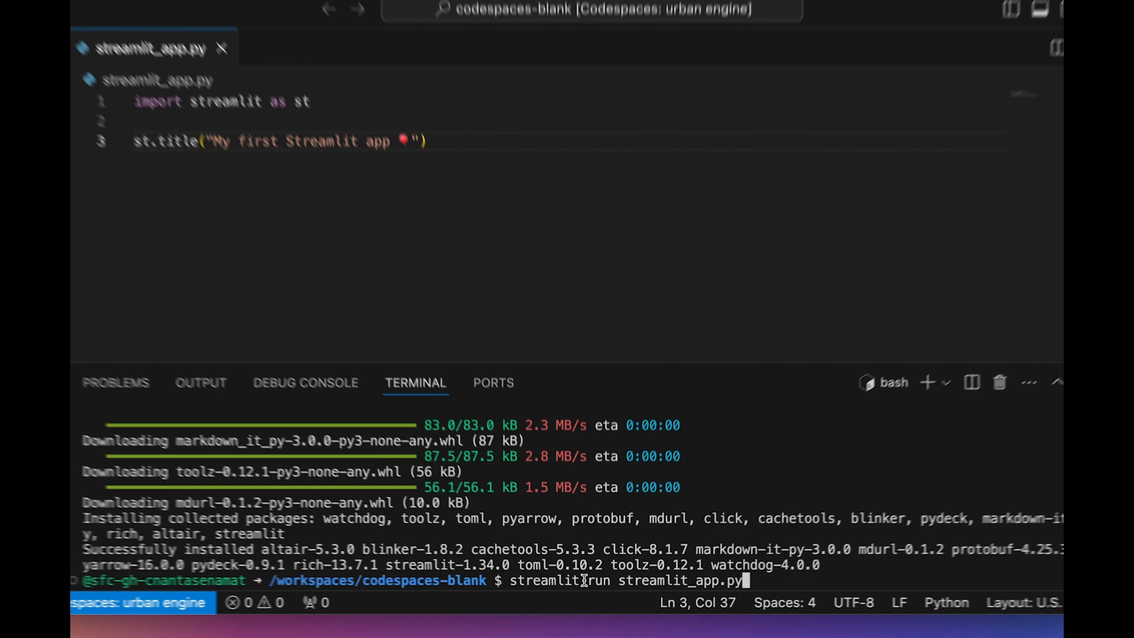
key("Return")
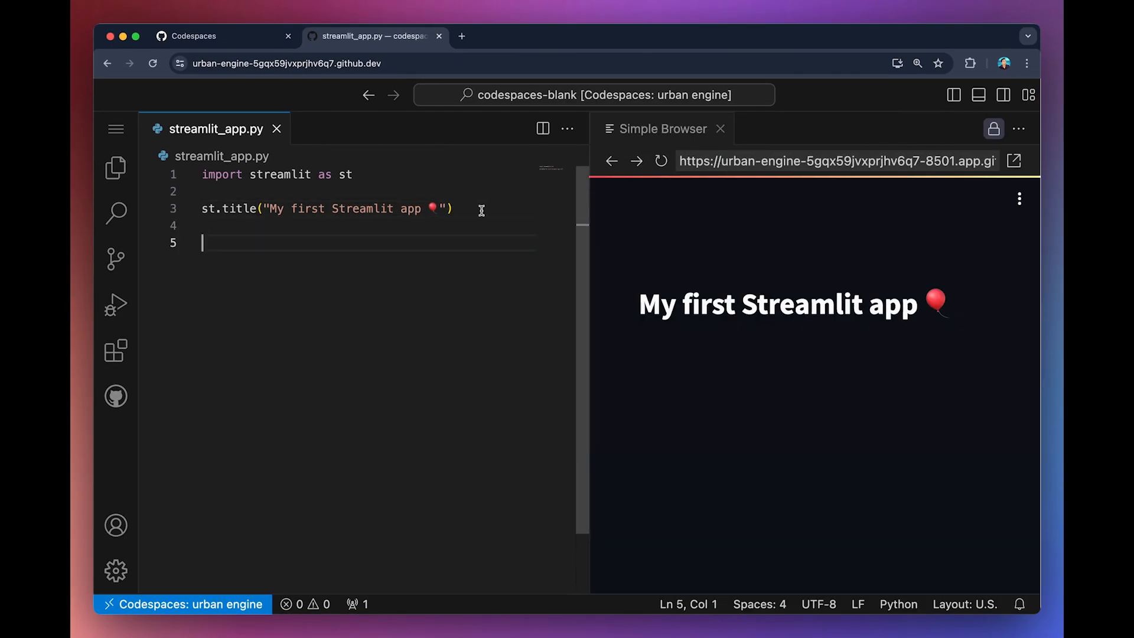
type("impo")
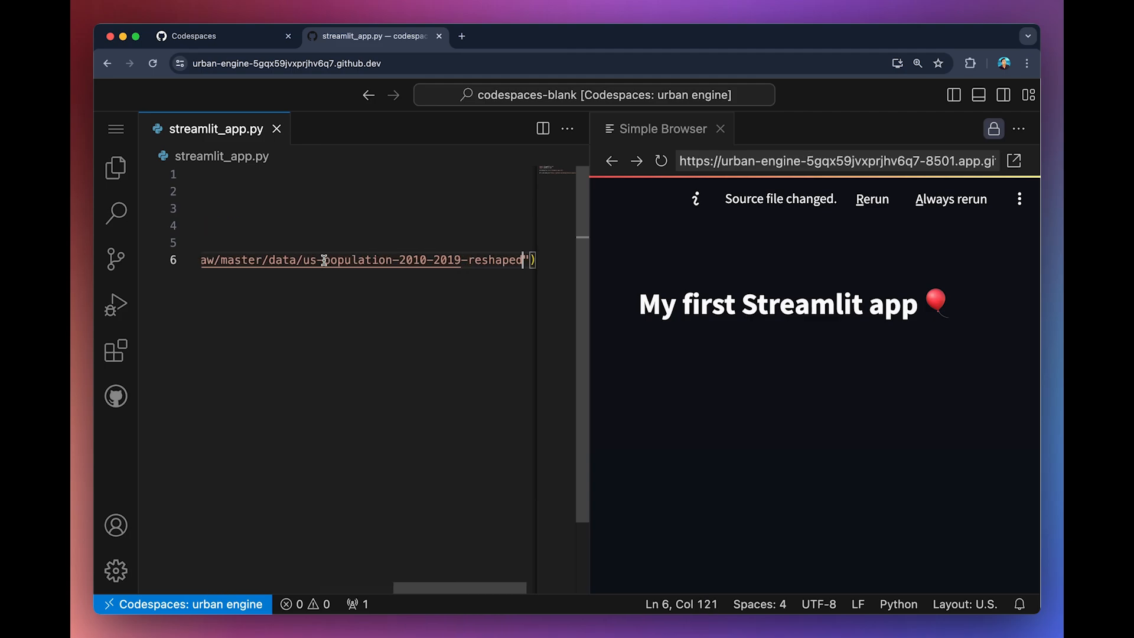
Enable Always rerun, load the population CSV, and add header '1. Inspect the data 🔍'.
left_click(872, 199)
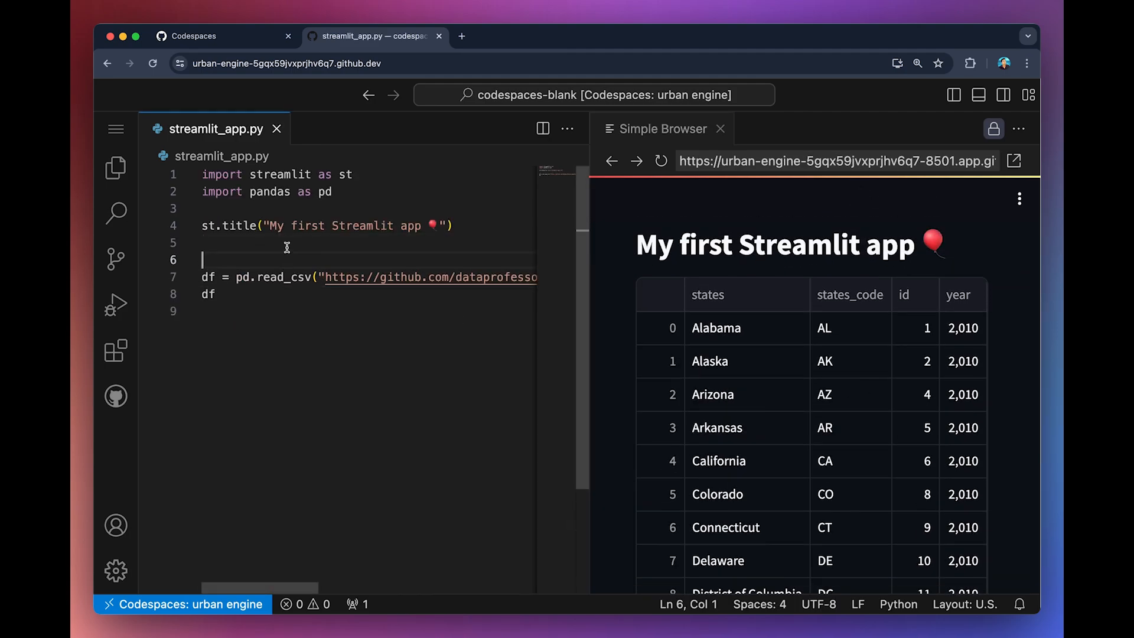
type("# Load data")
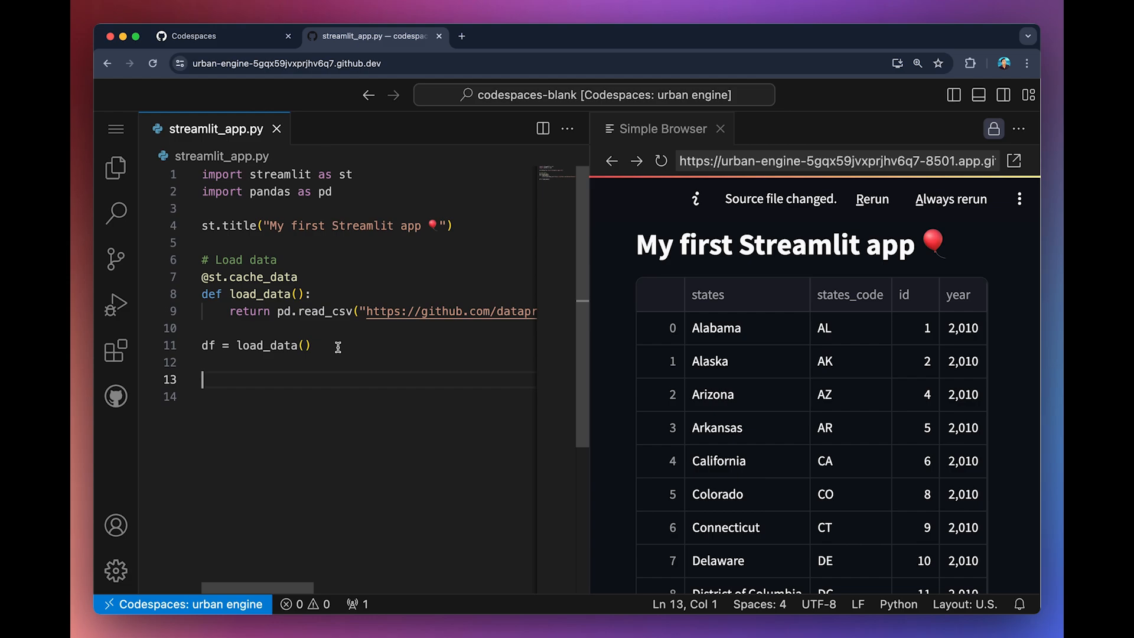
type("st.header(\"1. Inspect the data 🔍\")")
type("df_selected_year = df[")
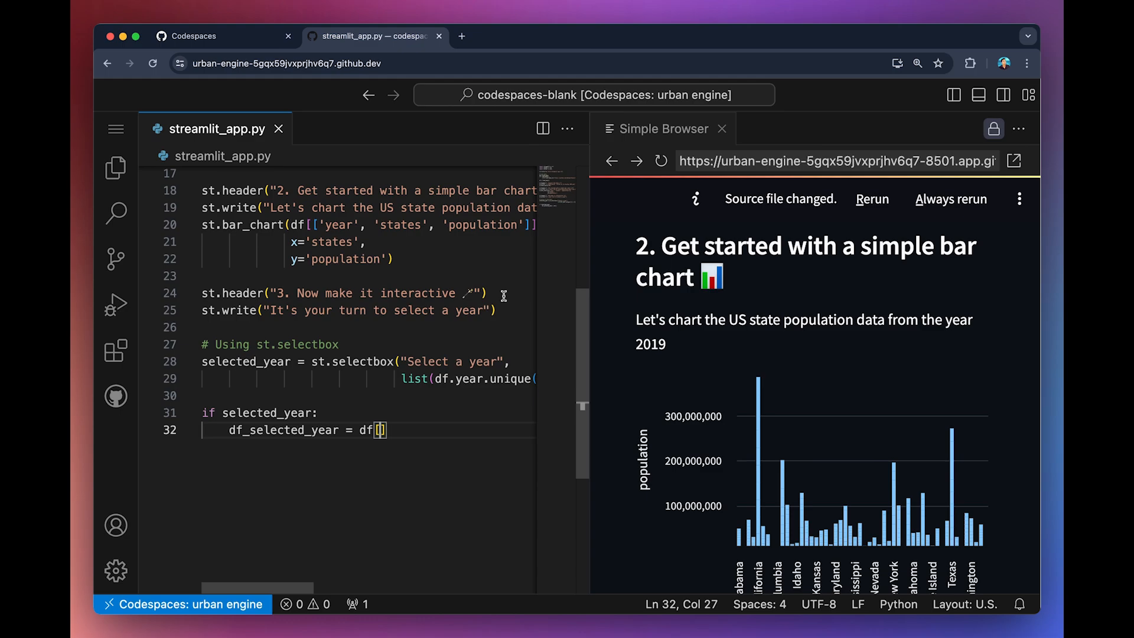
Add the year-filtered bar chart and begin an Altair mark_line population chart.
type("[df.year == selected_year]")
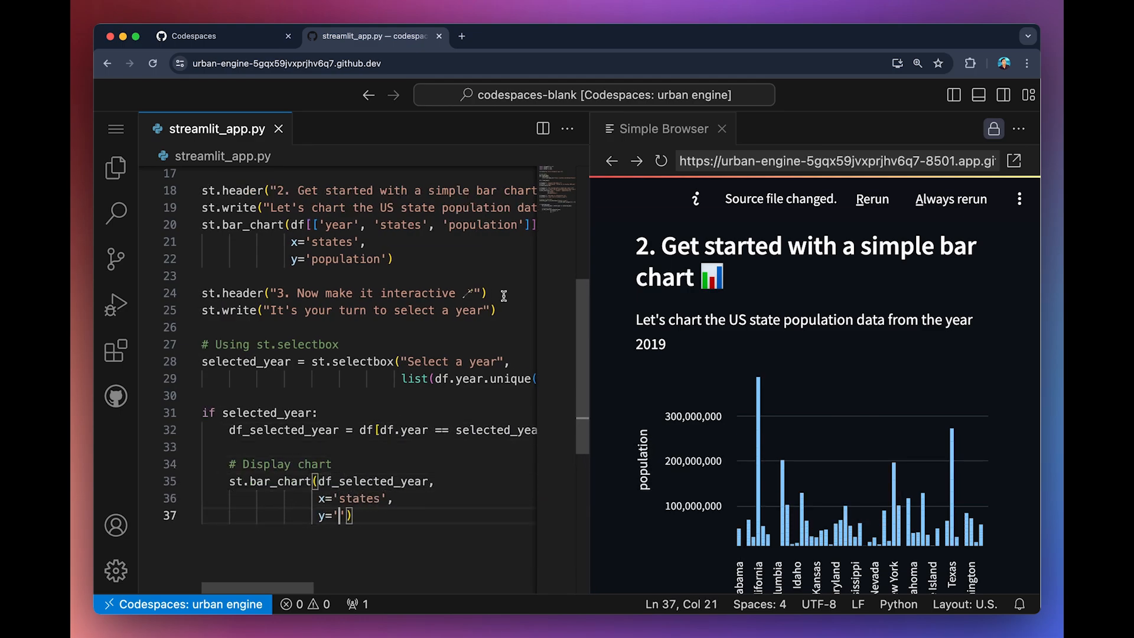
left_click(872, 199)
type("alt.Chart(df_line_chart")
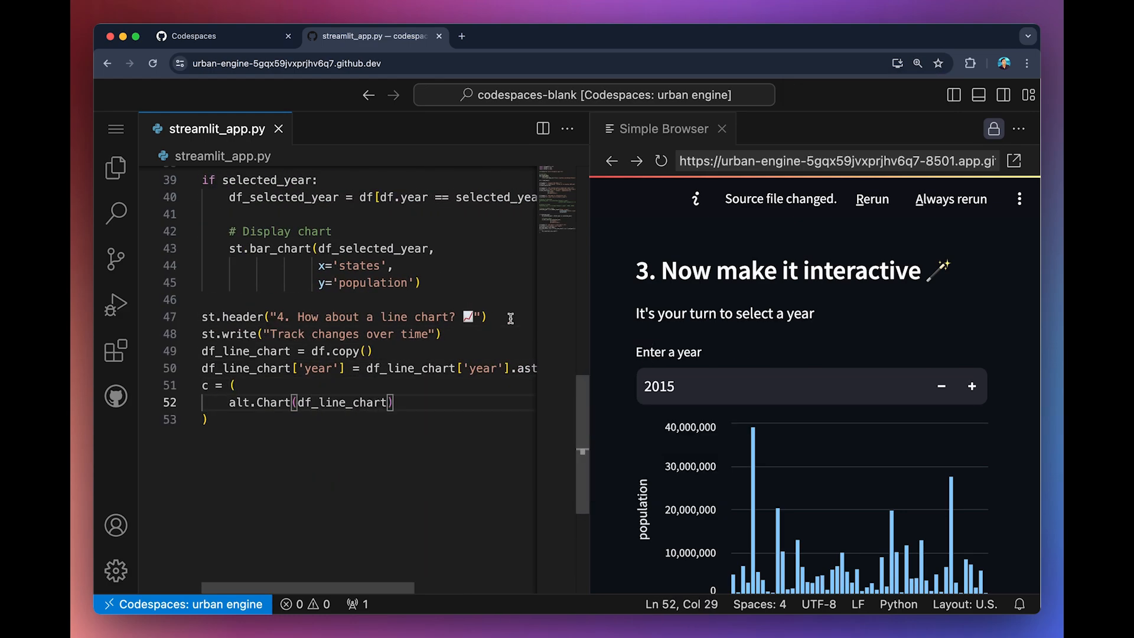
type(".mark_line()")
type("y=alt.Y('')")
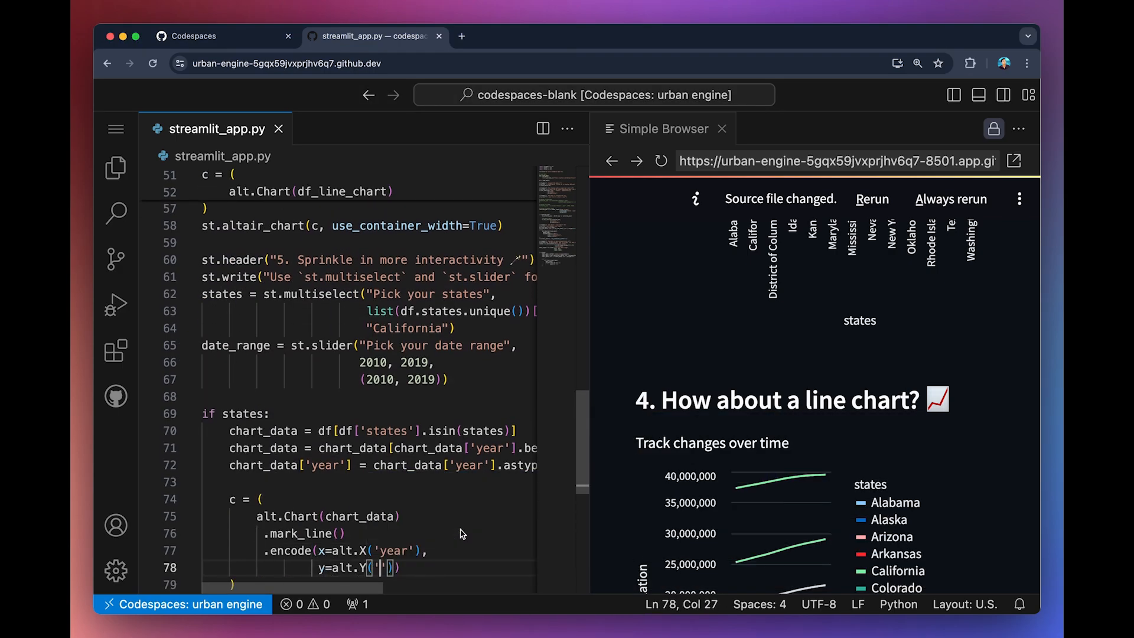
Finish the state multiselect and year-range slider filtered line chart.
left_click(918, 63)
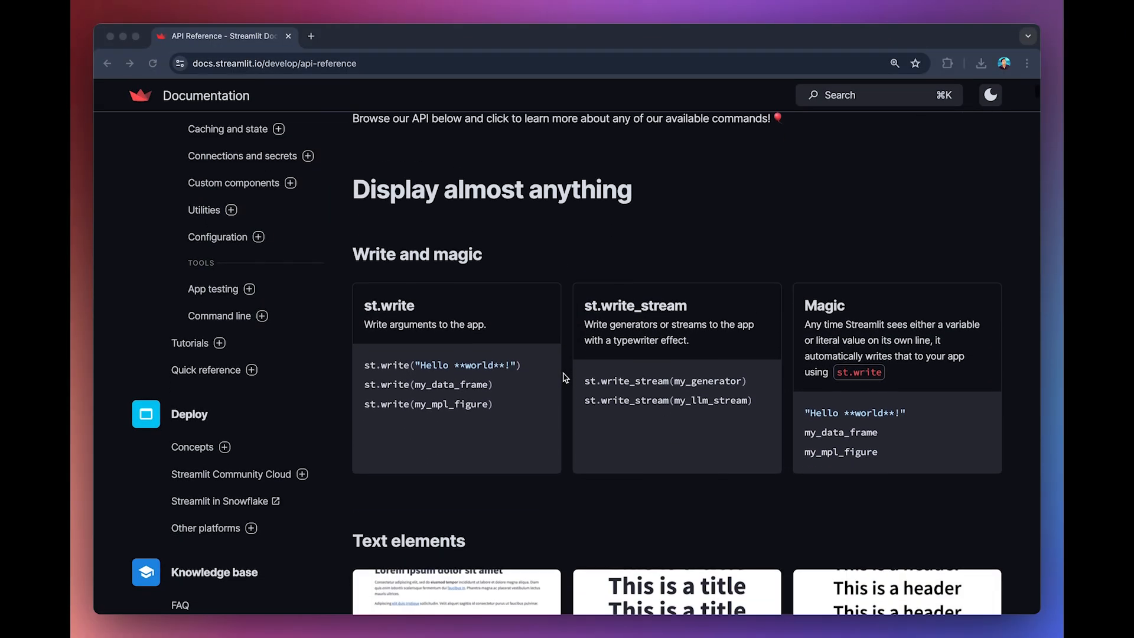
Scroll the API reference from Write and magic to Text elements.
scroll("down", 3)
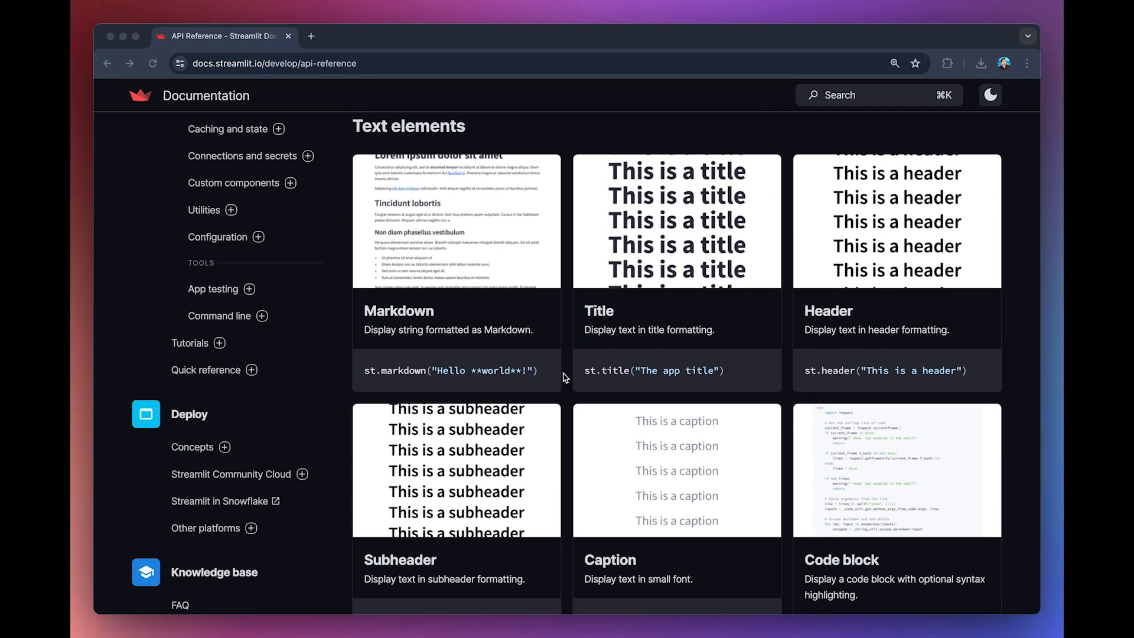
scroll("down", 3)
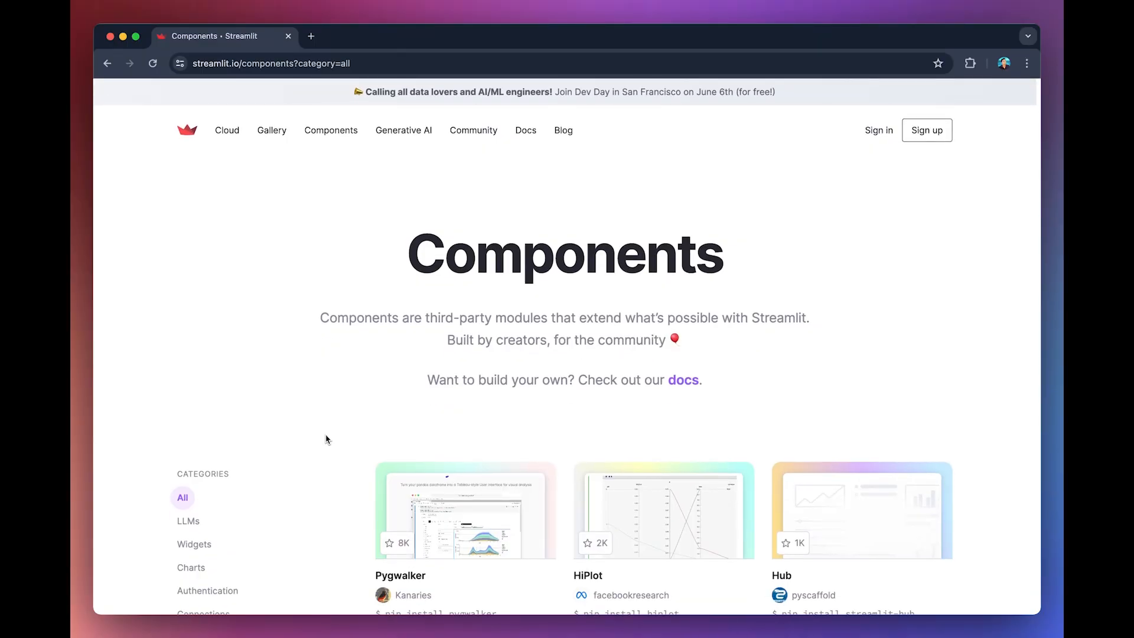
Filter the Streamlit Components gallery to the Widgets category.
scroll("down", 3)
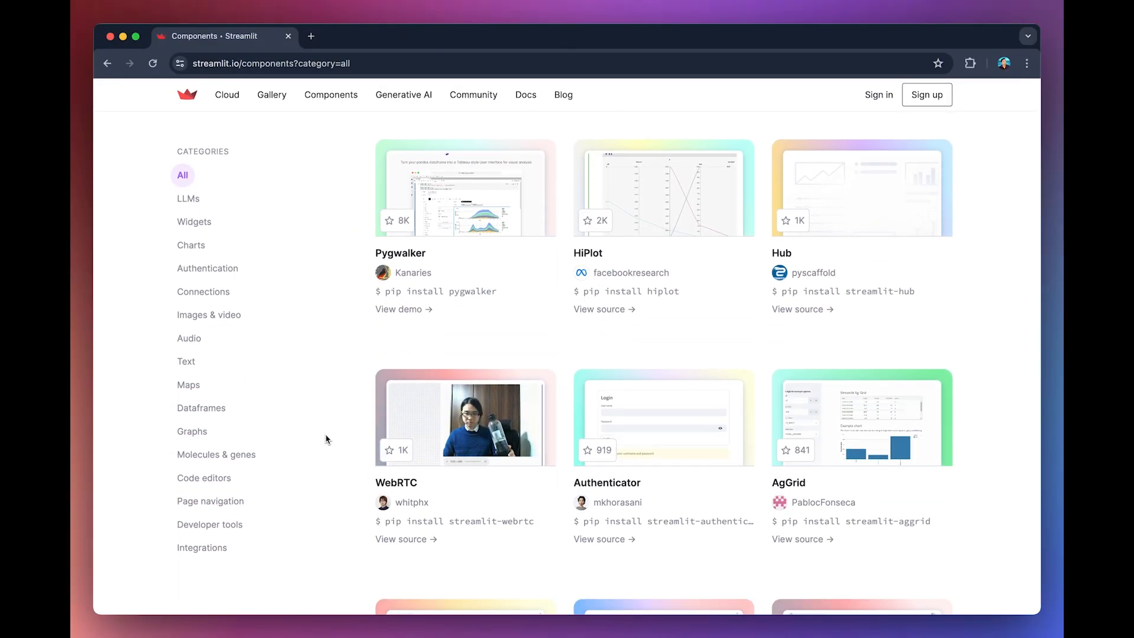
left_click(194, 222)
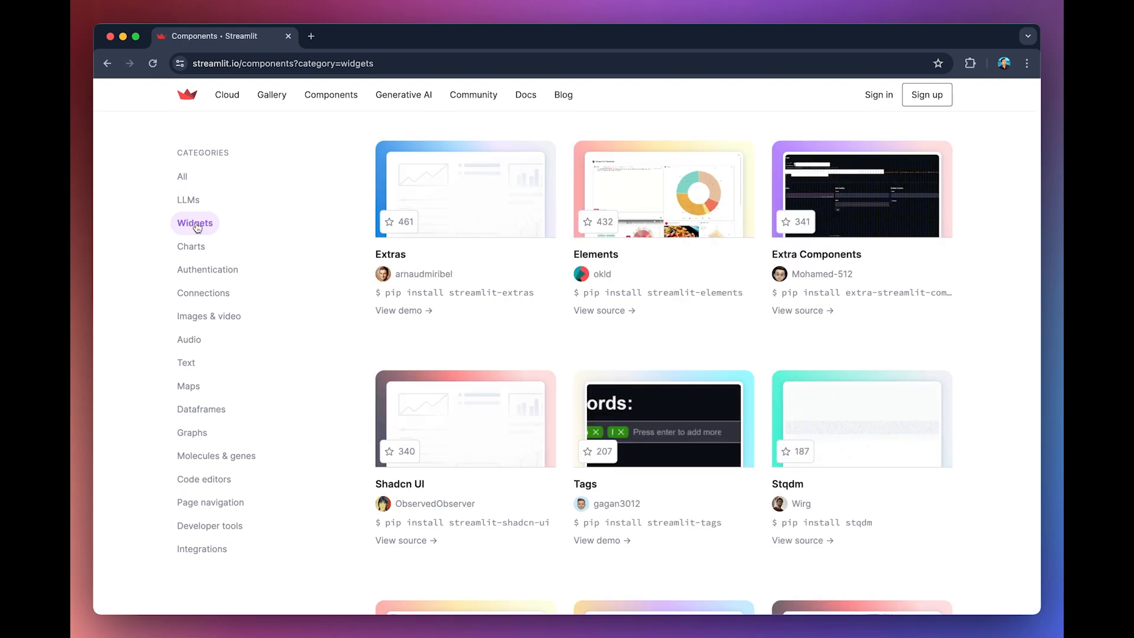
left_click(207, 269)
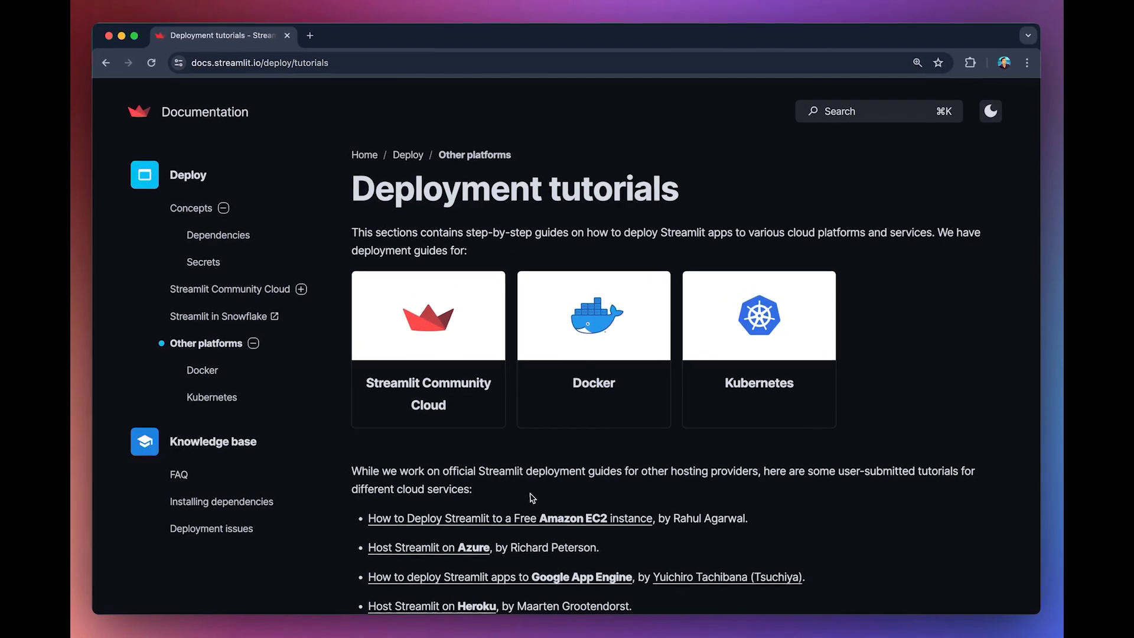
Scroll through the deployment tutorials list down to the user-submitted hosting guides.
scroll("down", 3)
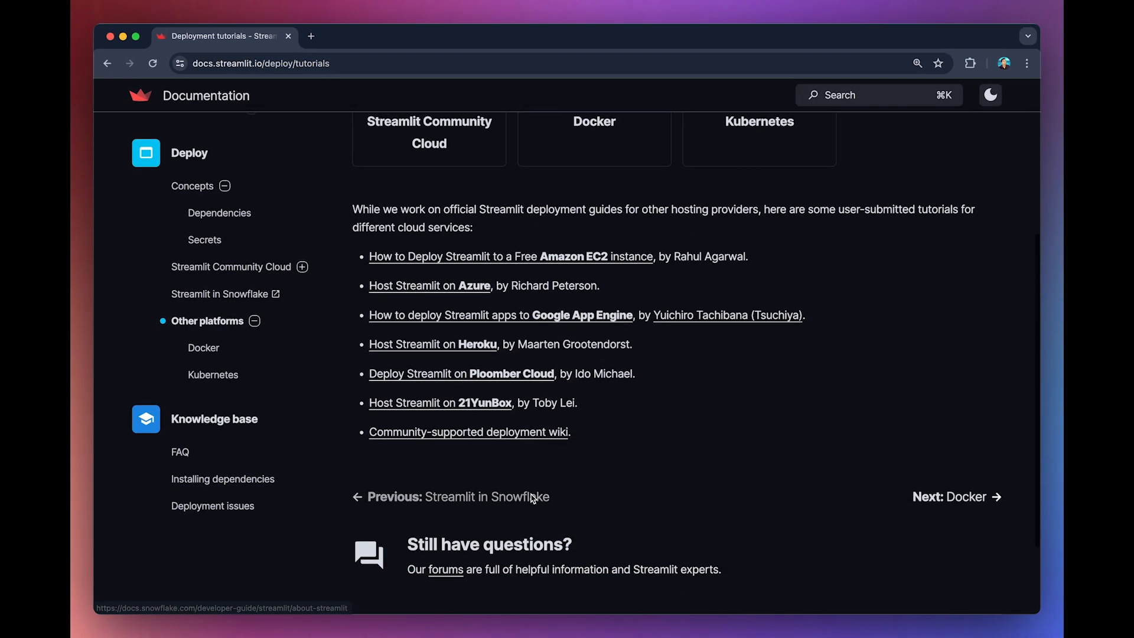
mouse_move(542, 479)
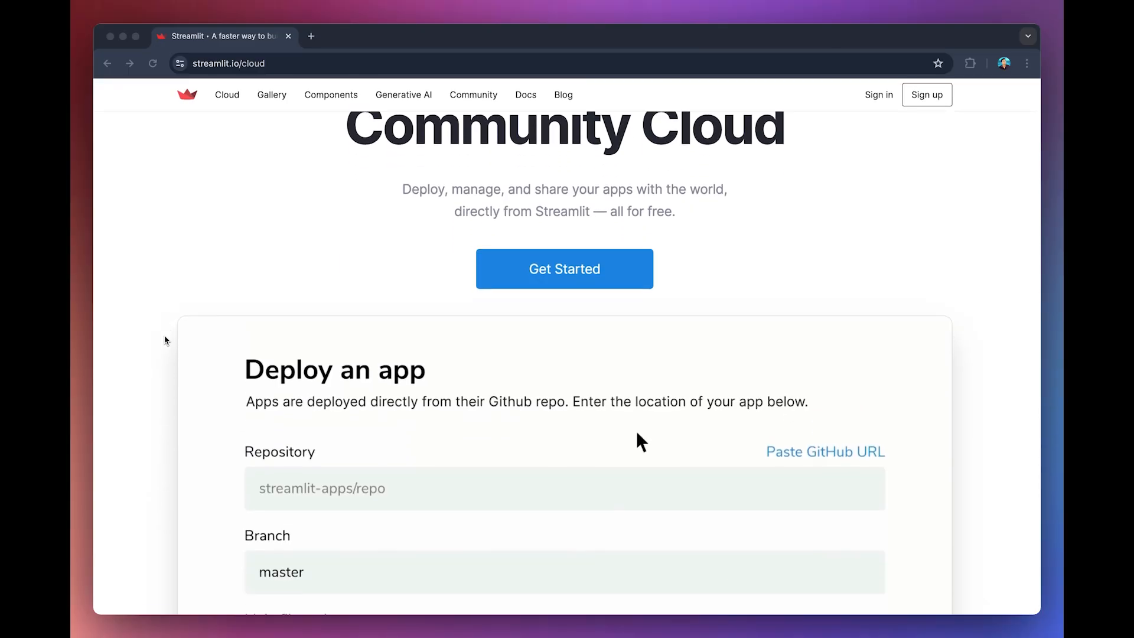
Deploy the data-dashboards app (branch master, streamlit_app.py) to Streamlit Community Cloud.
scroll("down", 3)
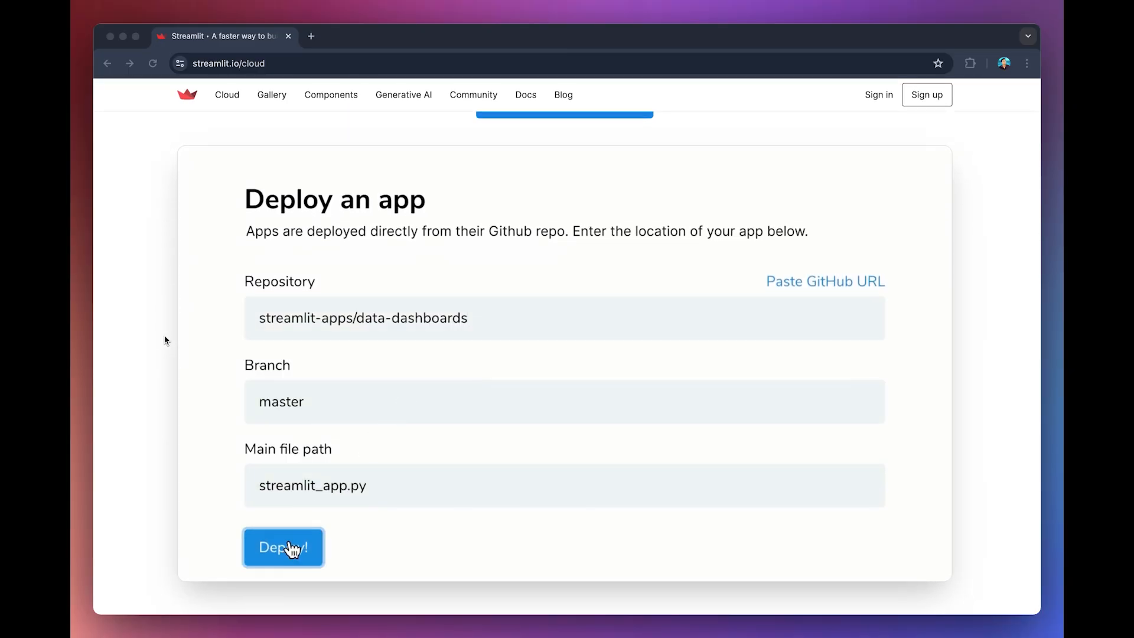
left_click(283, 547)
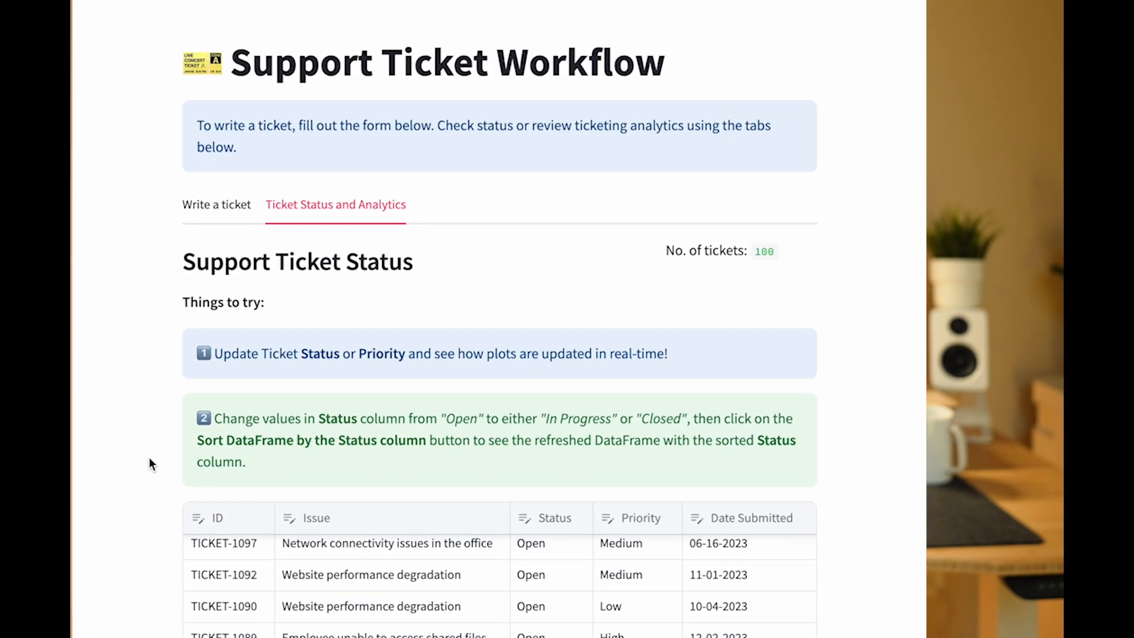
Scroll the Support Ticket Workflow app down to its response-time metrics, bar and pie charts.
scroll("down", 3)
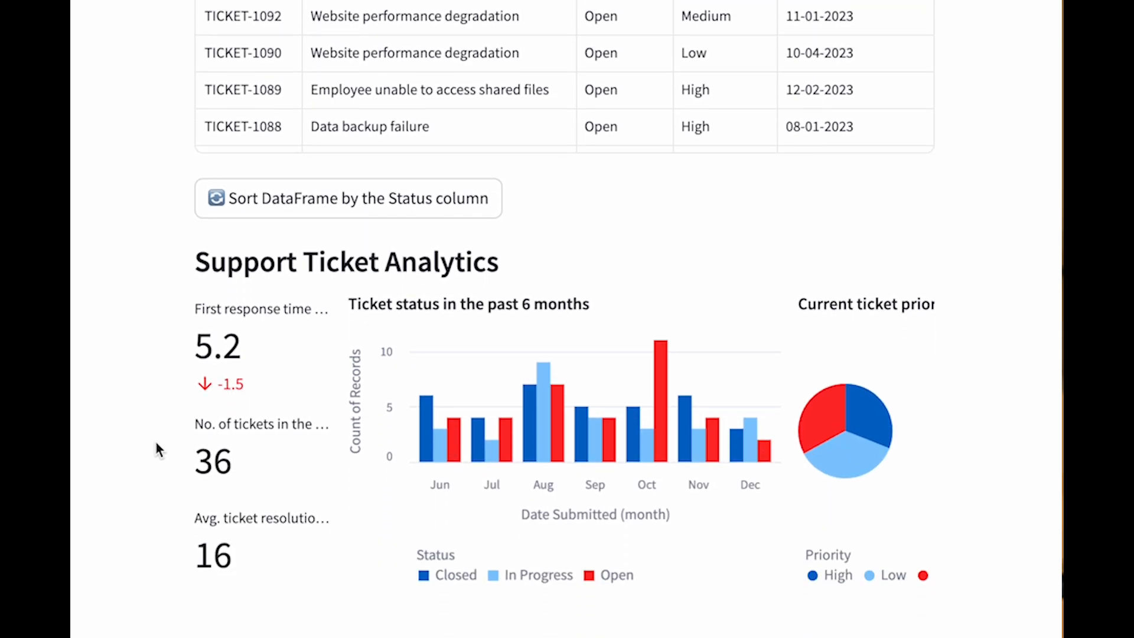